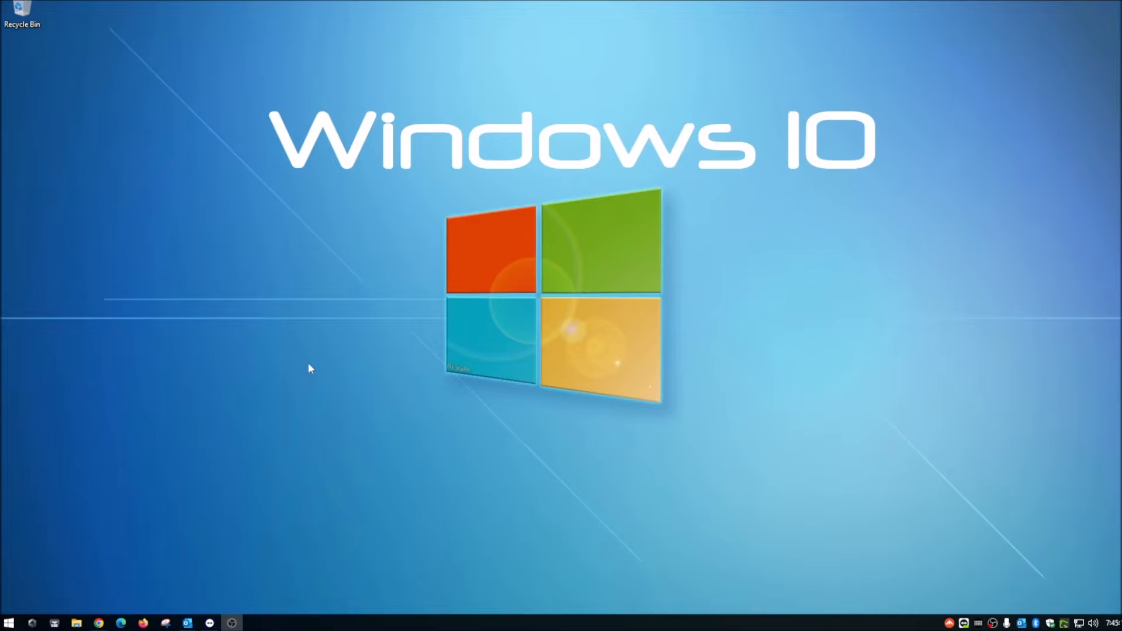
{"action": "mouse_move", "coordinate": [260, 387]}
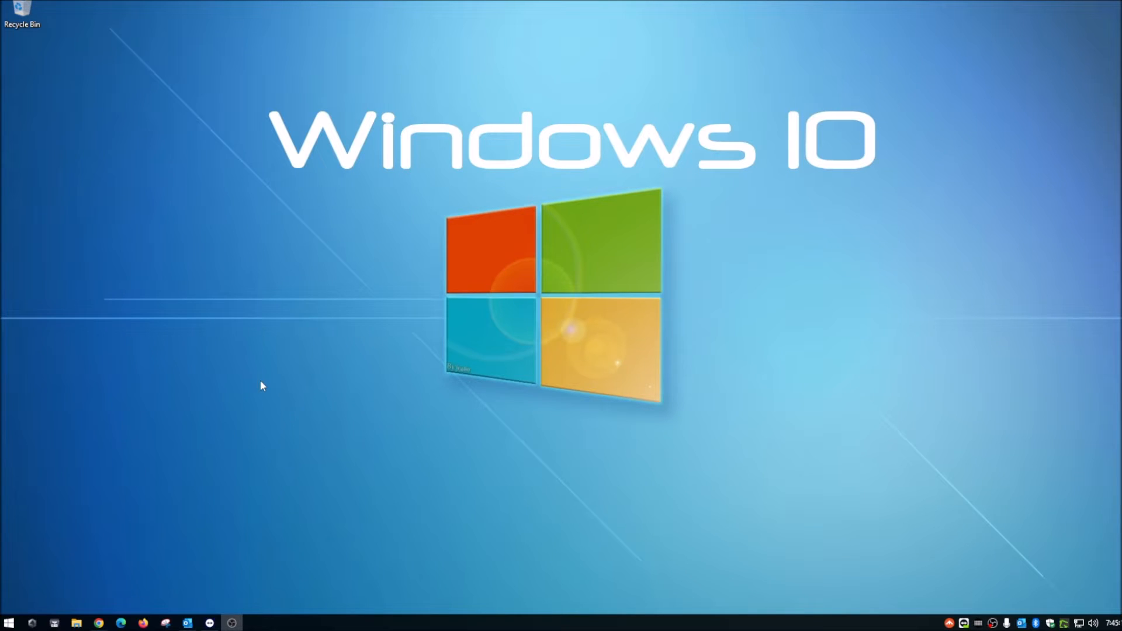
Launch Task Manager from the taskbar and scroll Processes to the Microsoft Edge entries.
{"action": "right_click", "coordinate": [300, 623]}
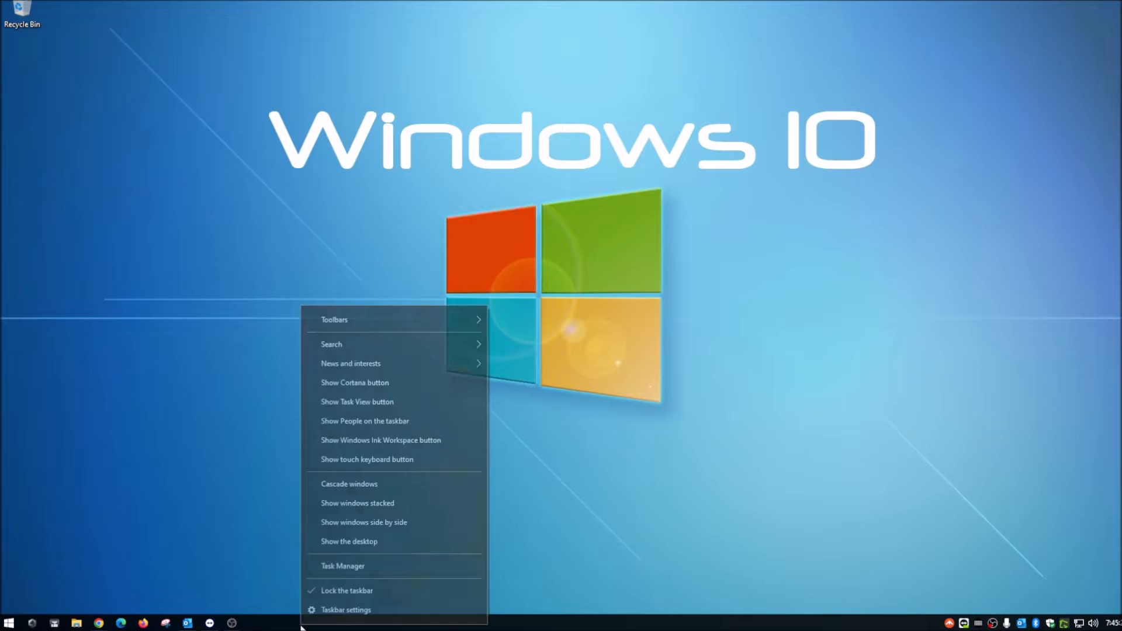
{"action": "left_click", "coordinate": [343, 566]}
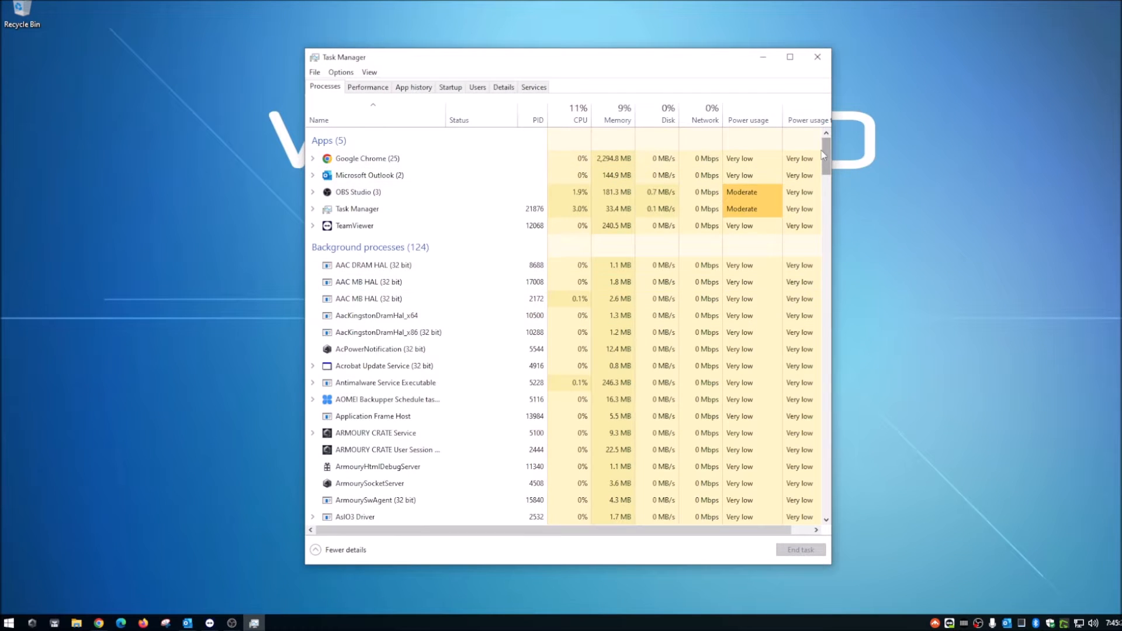
{"action": "left_click", "coordinate": [367, 157]}
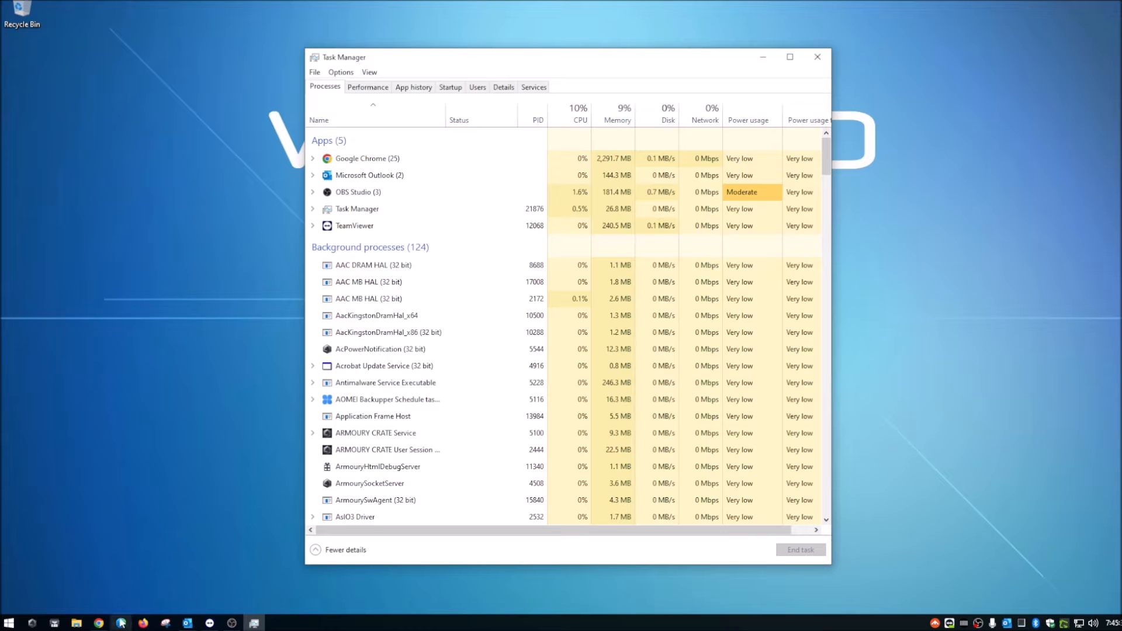
{"action": "mouse_move", "coordinate": [260, 305]}
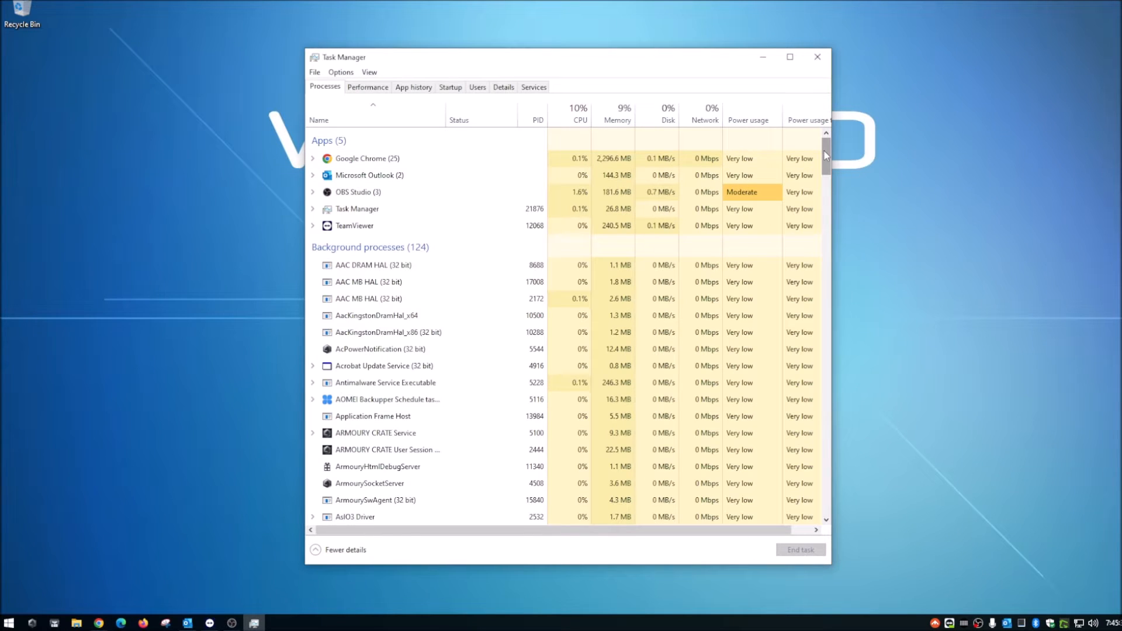
{"action": "scroll", "scroll_direction": "down", "scroll_amount": 3}
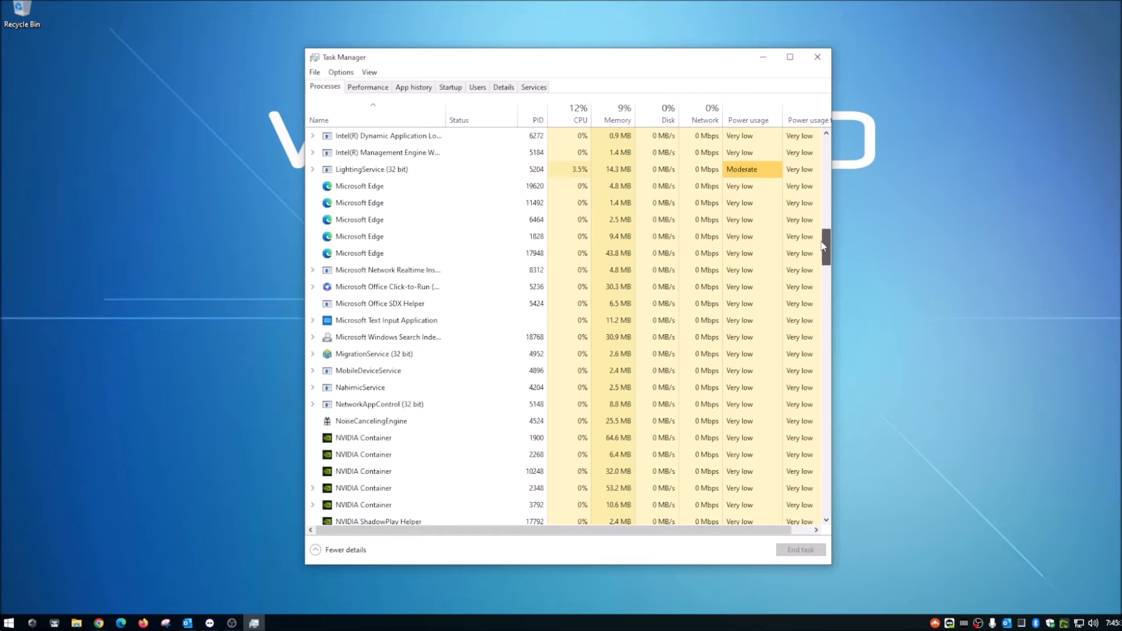
{"action": "left_click", "coordinate": [358, 237]}
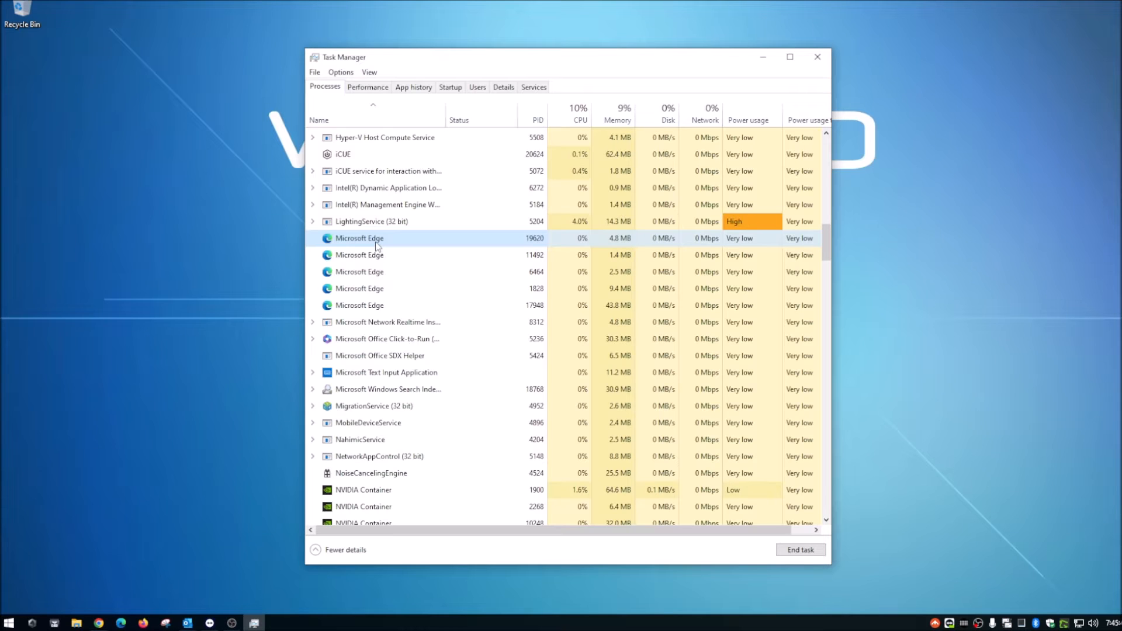
Inspect the actions for an Edge process without ending it, then select another Edge process.
{"action": "right_click", "coordinate": [359, 238]}
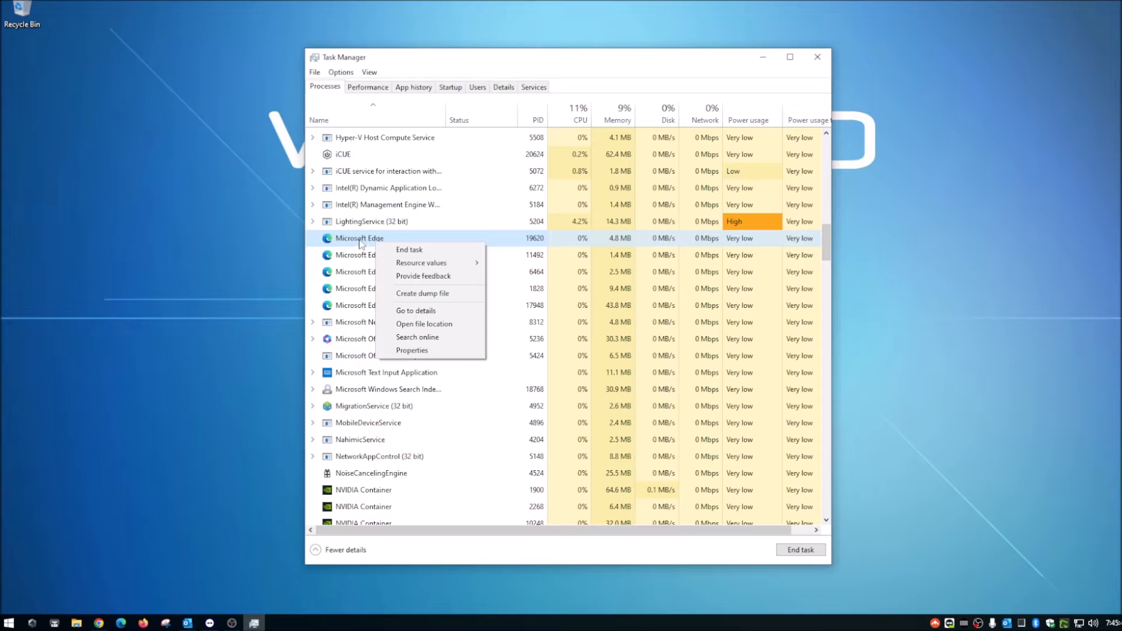
{"action": "left_click", "coordinate": [358, 255]}
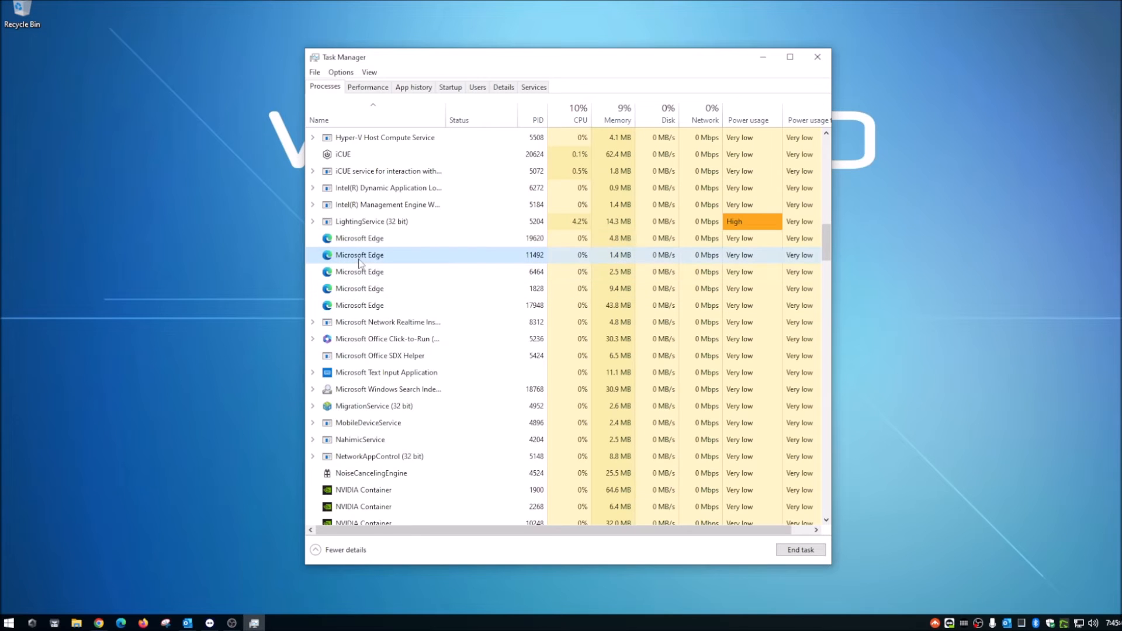
{"action": "left_click", "coordinate": [359, 271]}
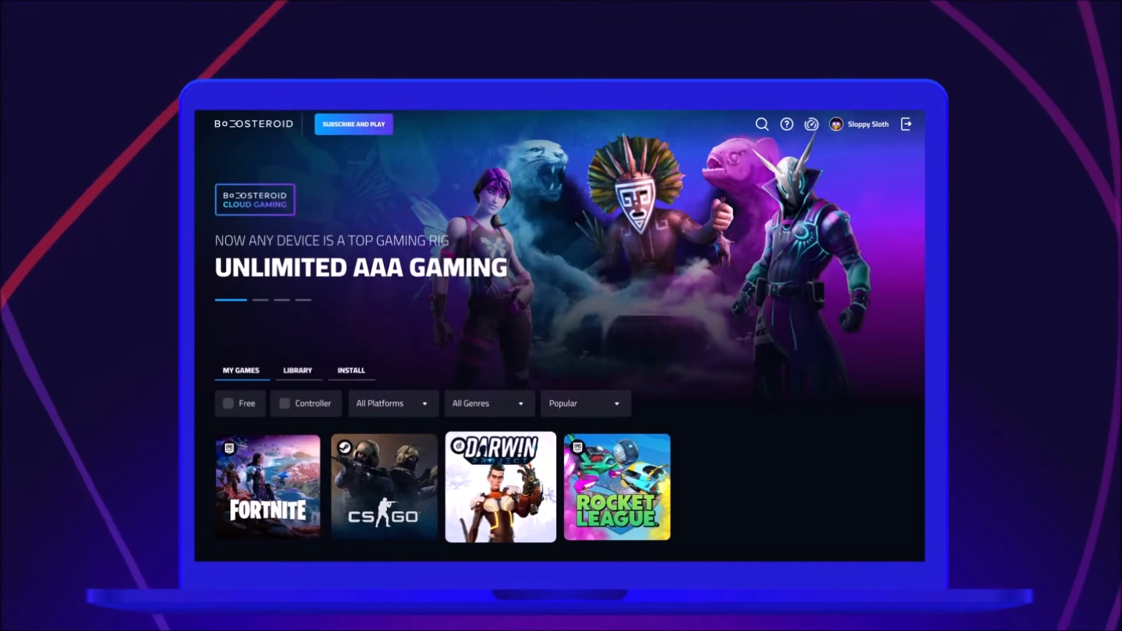
{"action": "left_click", "coordinate": [385, 486]}
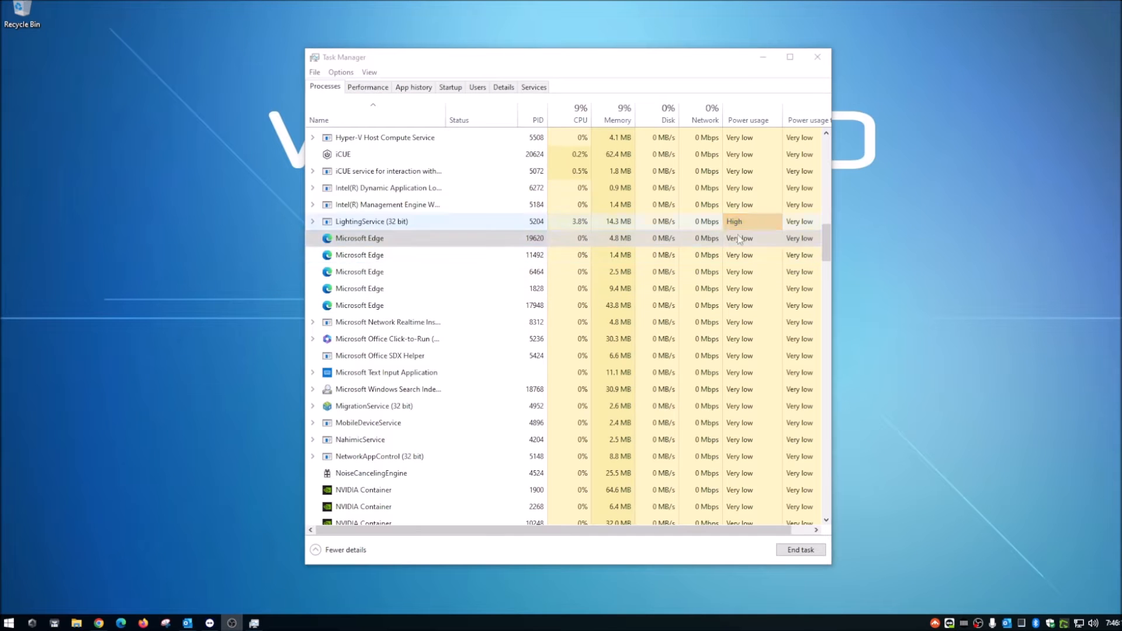
Check Startup shows Microsoft Edge disabled, return to the Edge processes, then minimize Task Manager.
{"action": "scroll", "scroll_direction": "down", "scroll_amount": 3}
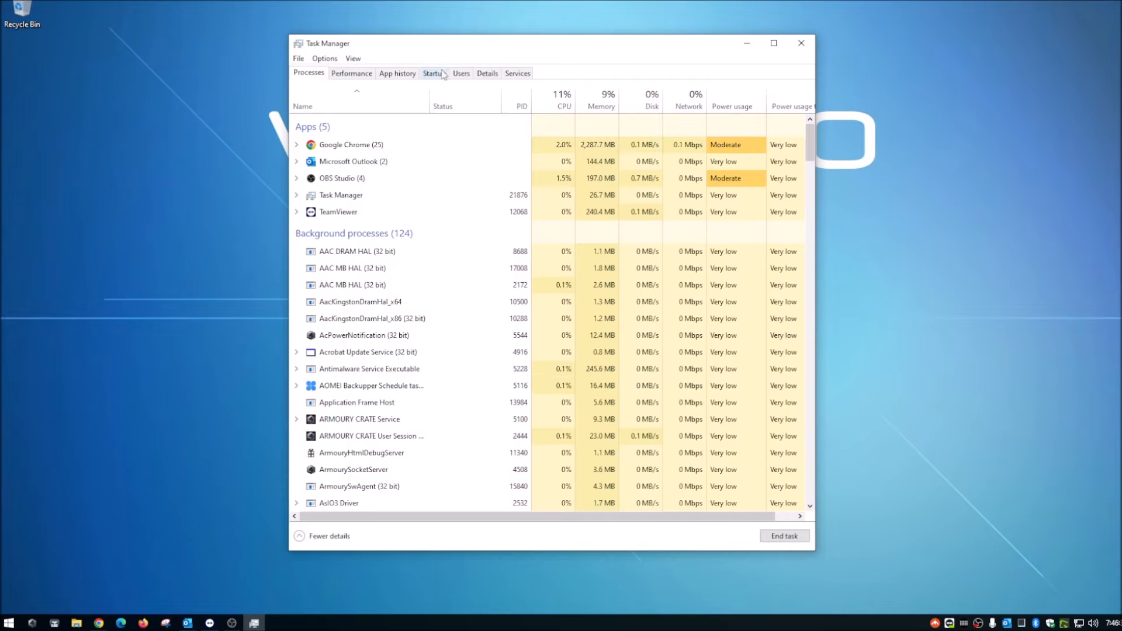
{"action": "left_click", "coordinate": [434, 72]}
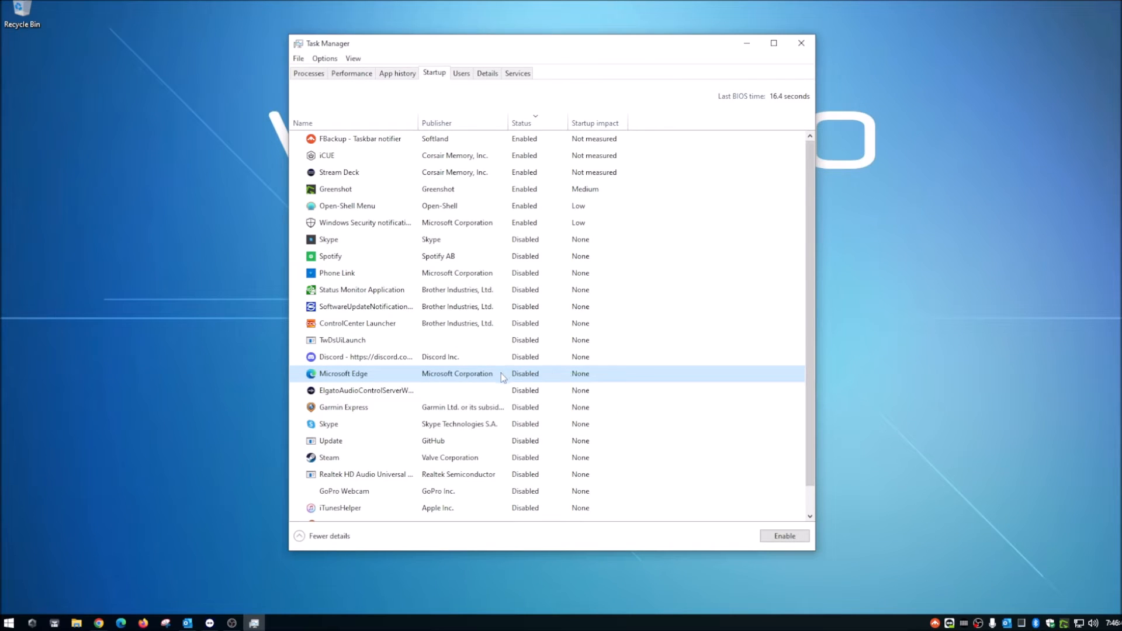
{"action": "left_click", "coordinate": [309, 72]}
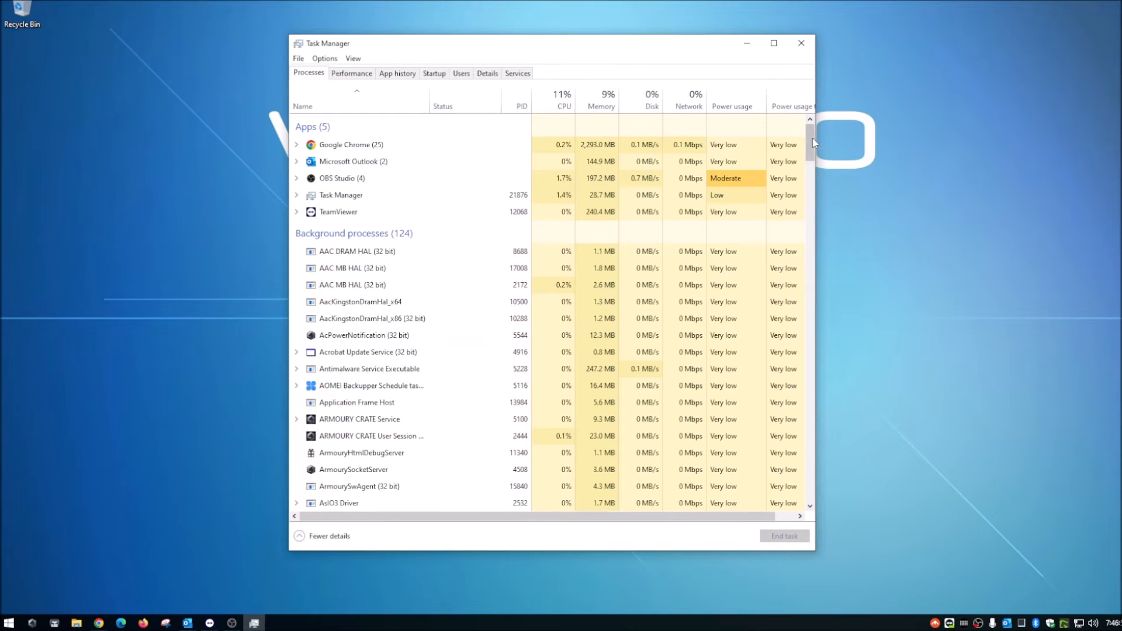
{"action": "scroll", "scroll_direction": "down", "scroll_amount": 3}
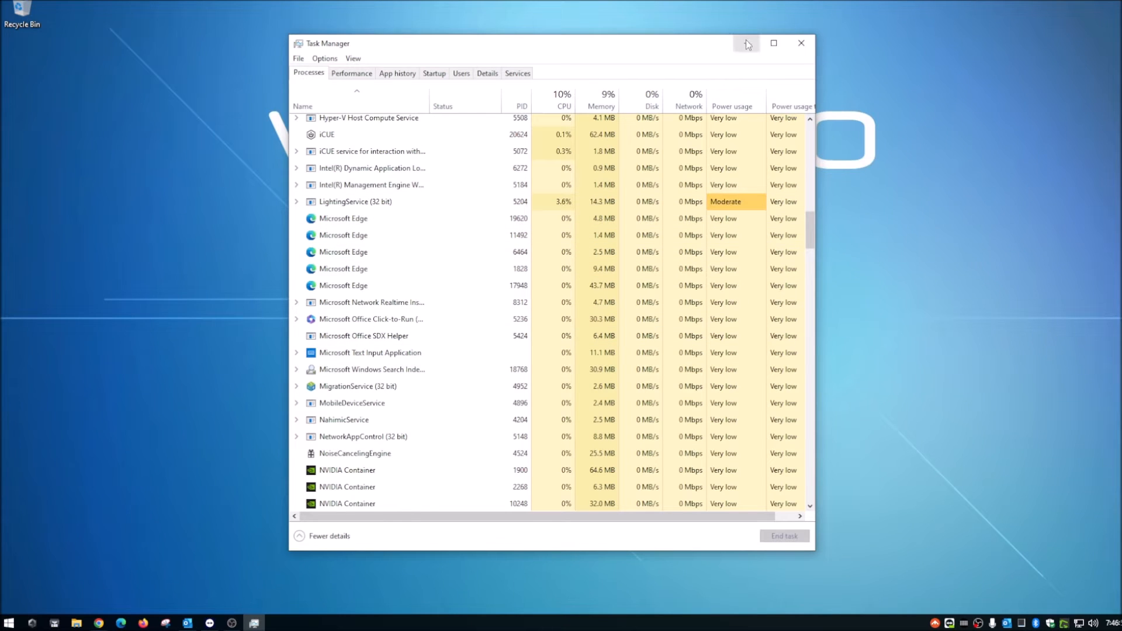
{"action": "left_click", "coordinate": [801, 43]}
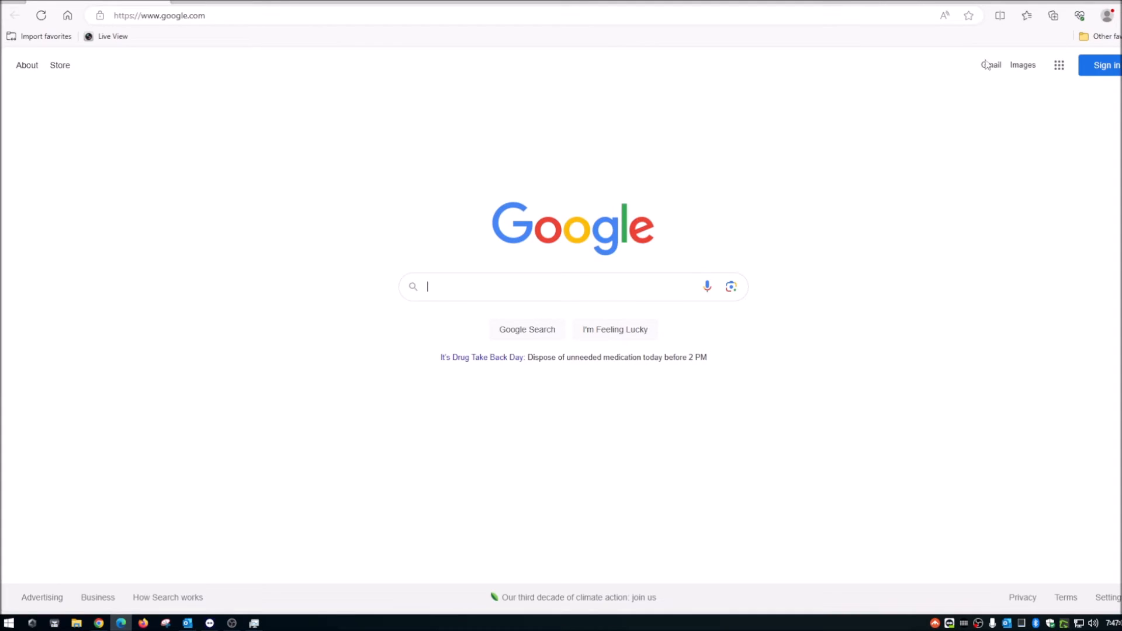
Search Edge Settings for 'startup' to show the System toggles, both still on.
{"action": "left_click", "coordinate": [1108, 16]}
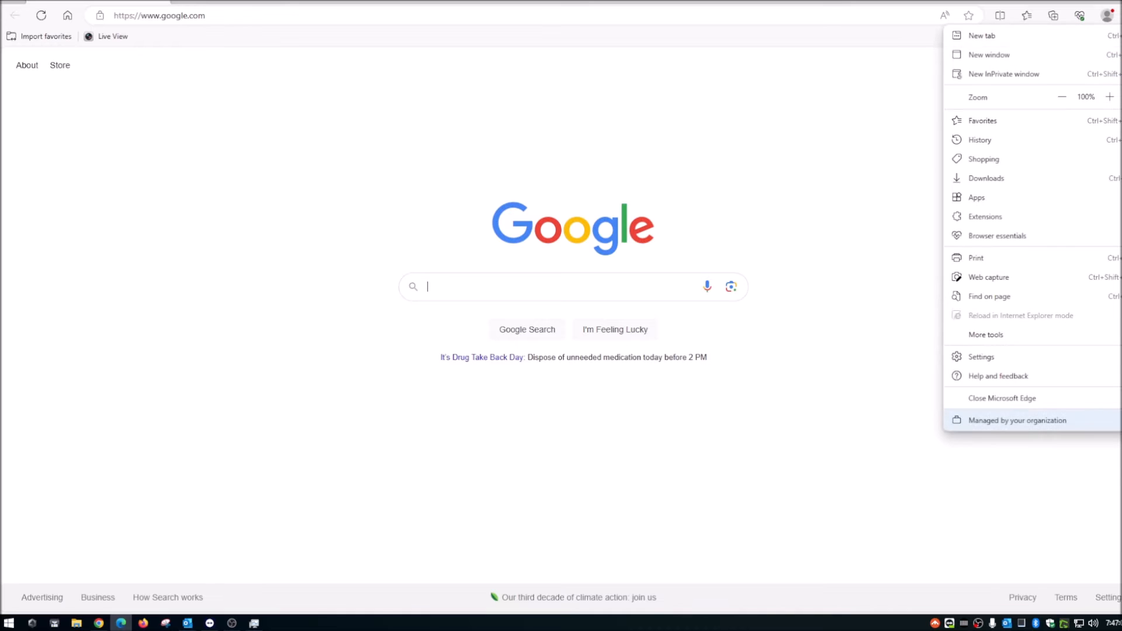
{"action": "mouse_move", "coordinate": [1060, 164]}
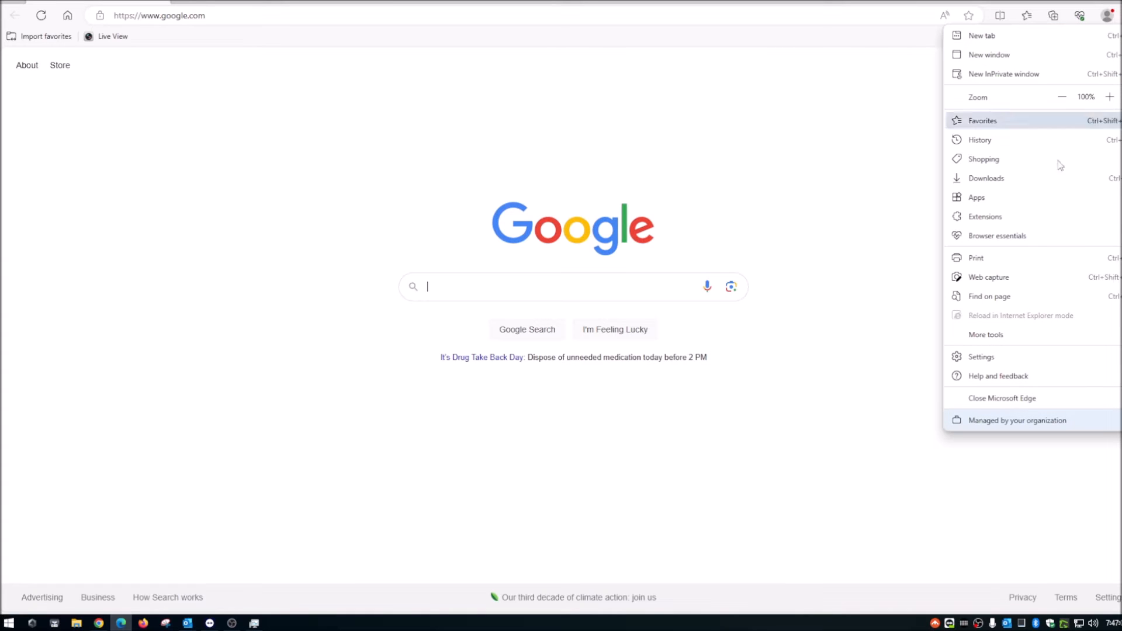
{"action": "left_click", "coordinate": [981, 356]}
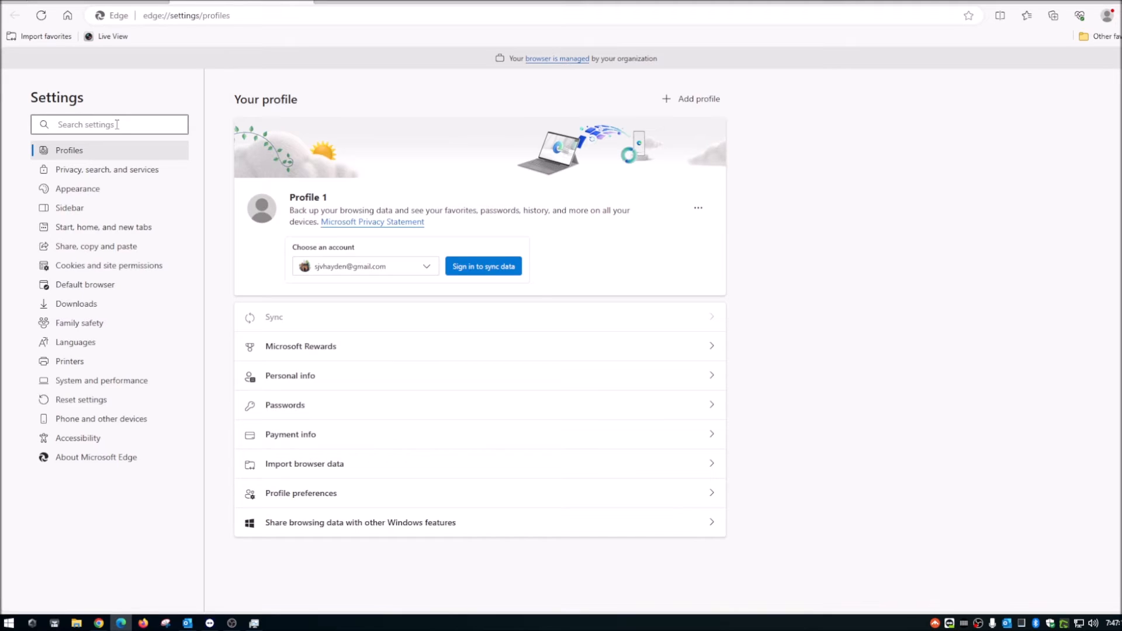
{"action": "type", "text": "s"}
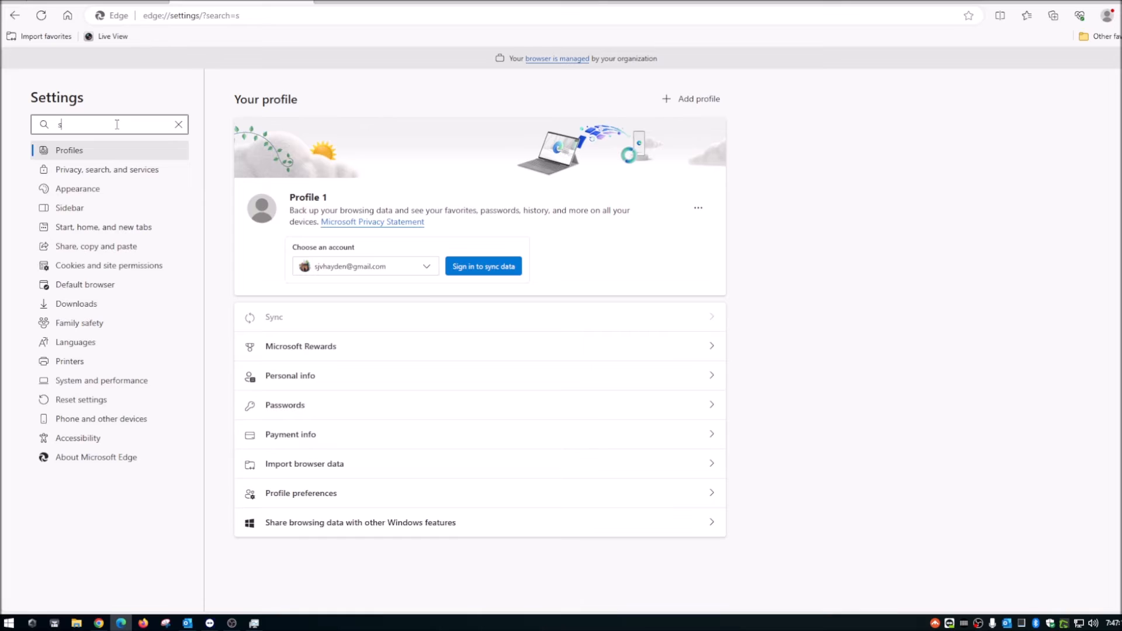
{"action": "type", "text": "tartup"}
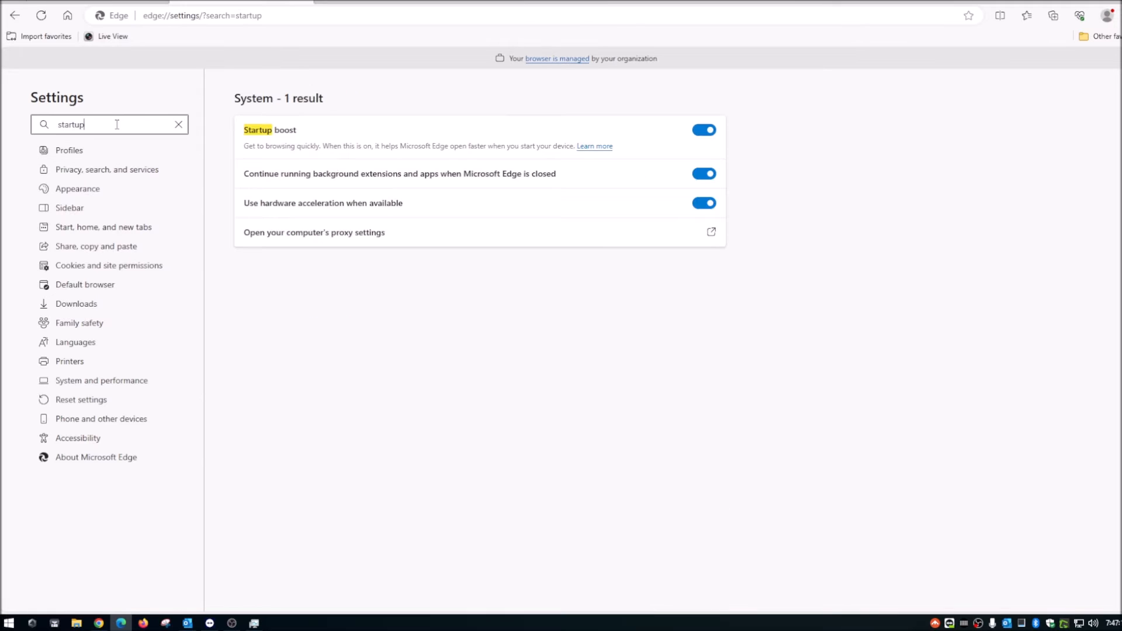
{"action": "mouse_move", "coordinate": [315, 151]}
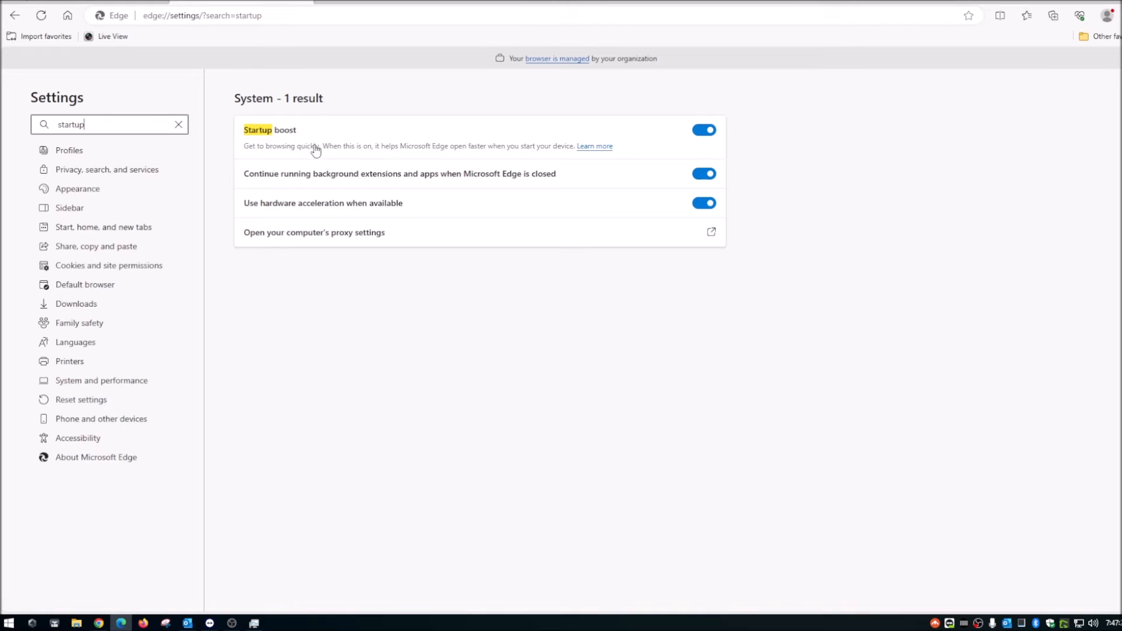
{"action": "mouse_move", "coordinate": [391, 330]}
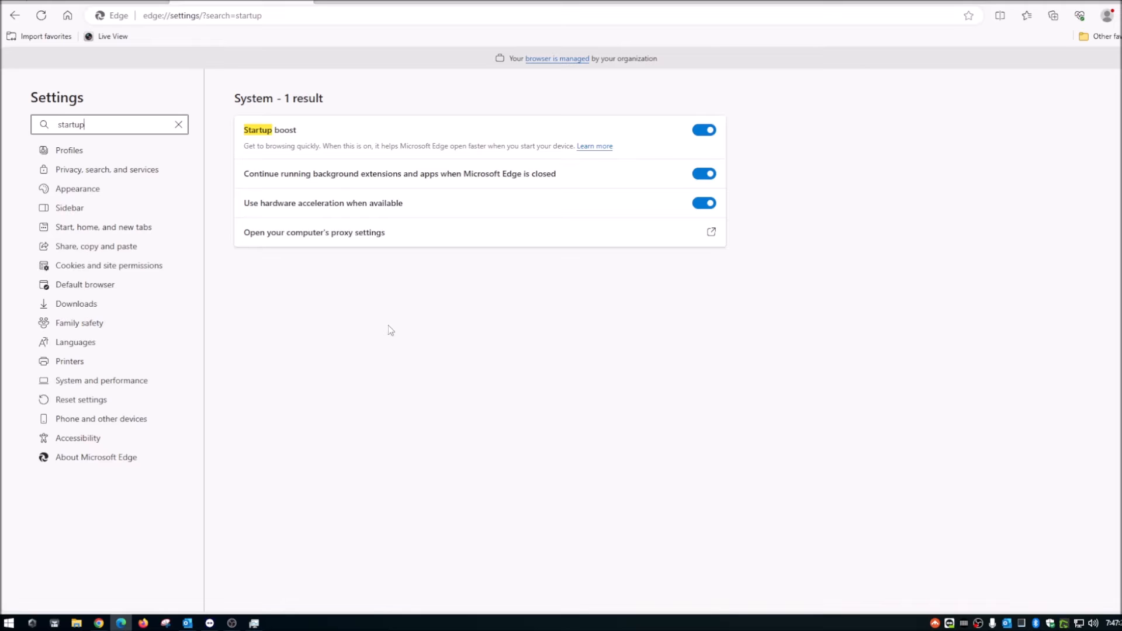
{"action": "mouse_move", "coordinate": [633, 129]}
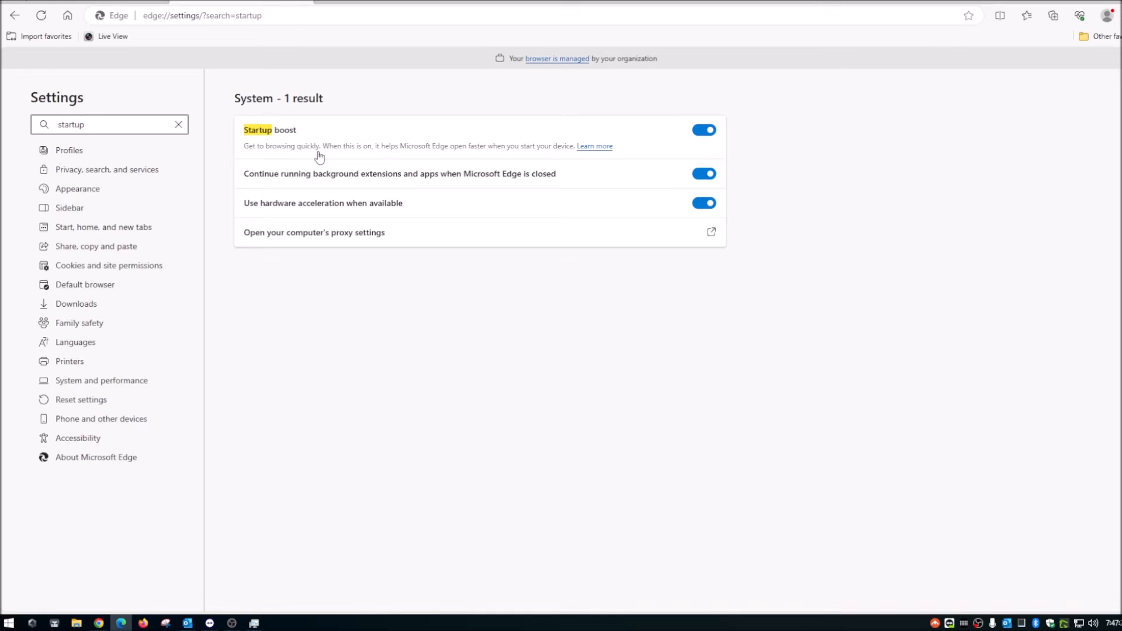
Switch off Startup boost and 'Continue running background extensions and apps'.
{"action": "left_click", "coordinate": [703, 130]}
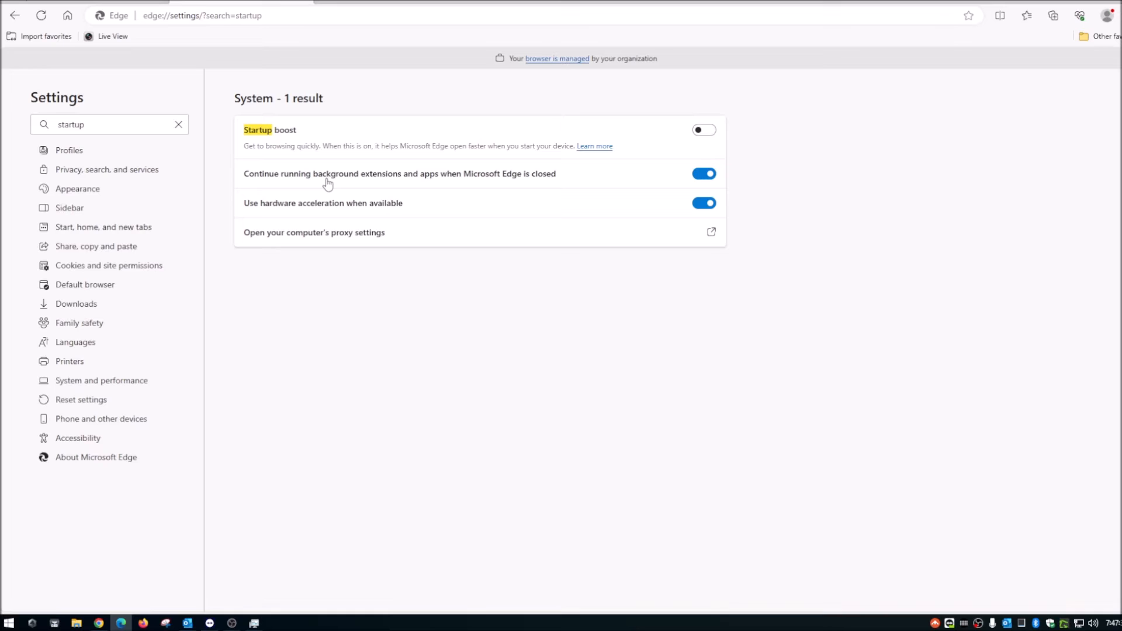
{"action": "mouse_move", "coordinate": [541, 183]}
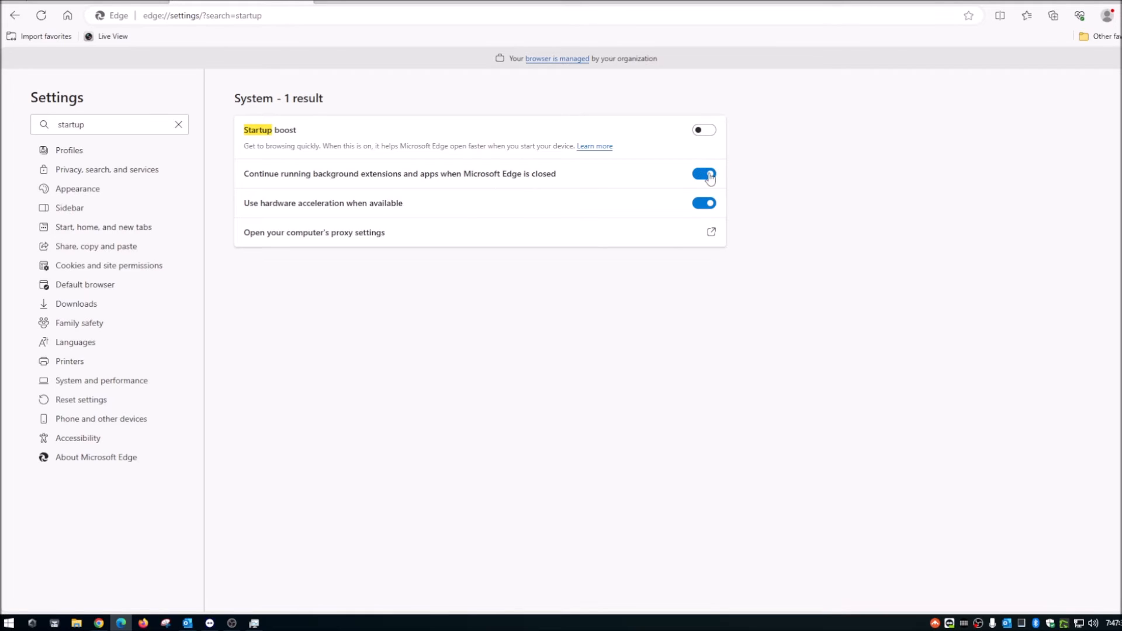
{"action": "left_click", "coordinate": [703, 174]}
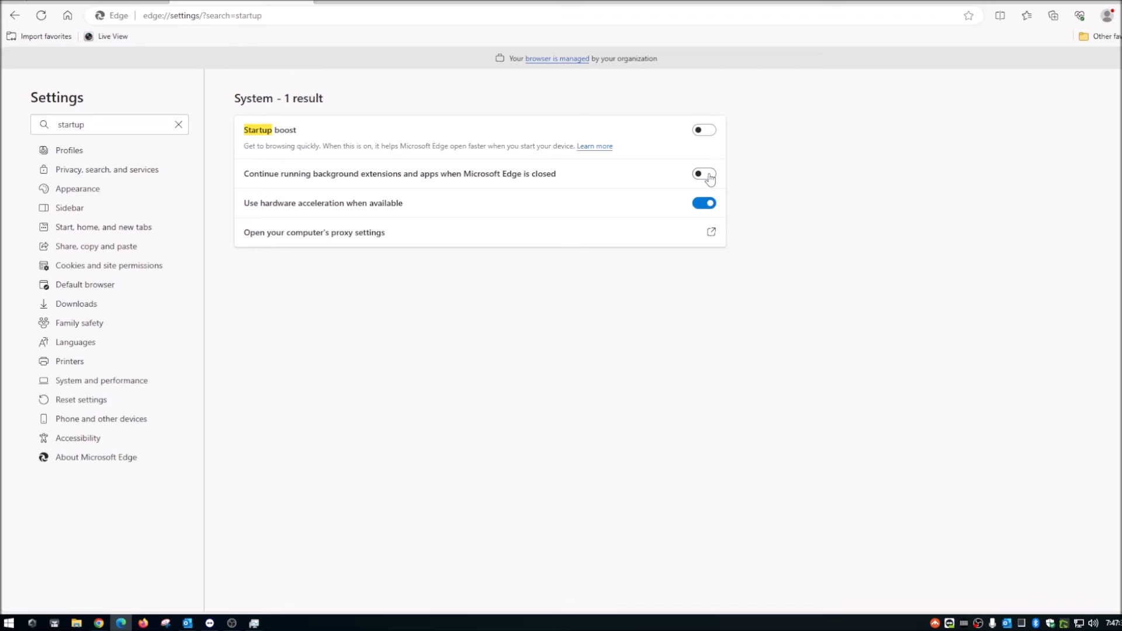
{"action": "left_click", "coordinate": [703, 174]}
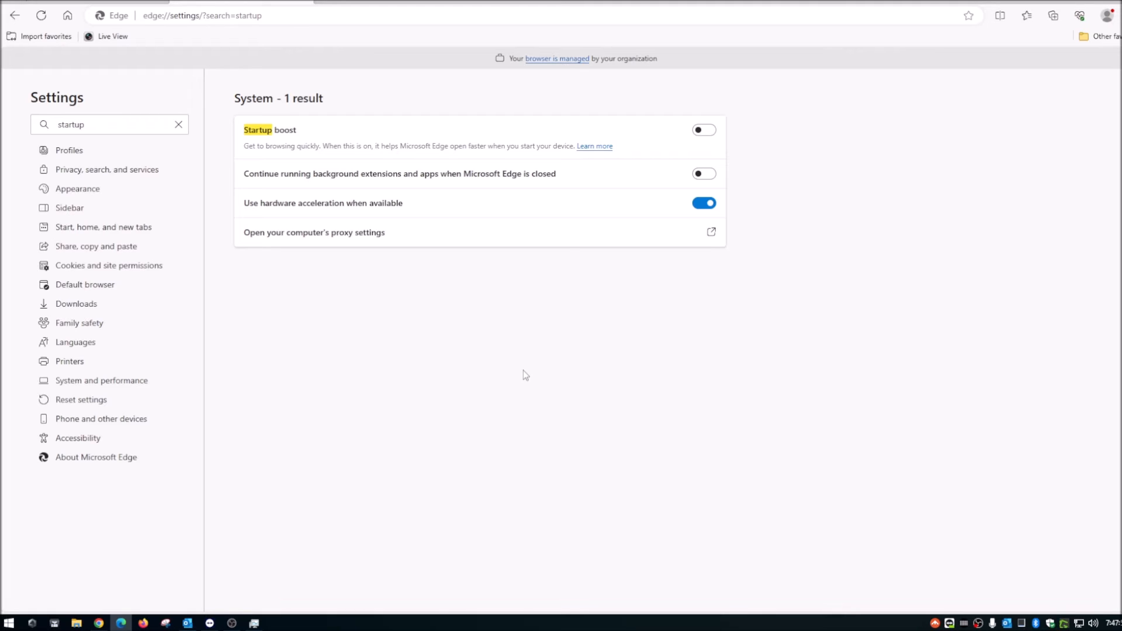
{"action": "mouse_move", "coordinate": [451, 286]}
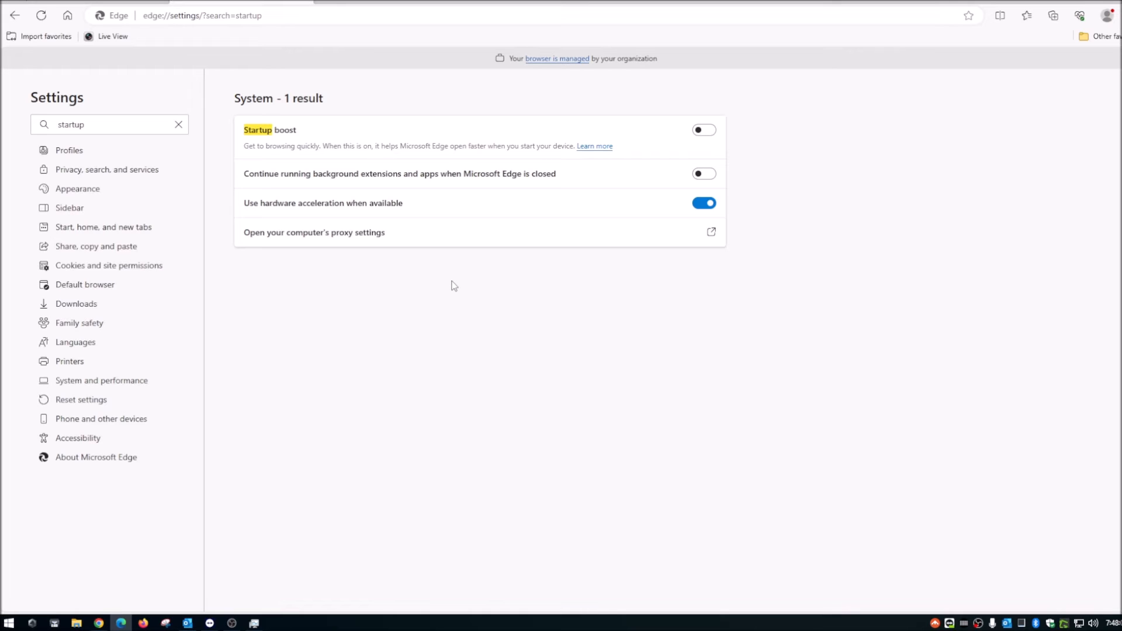
{"action": "mouse_move", "coordinate": [442, 376]}
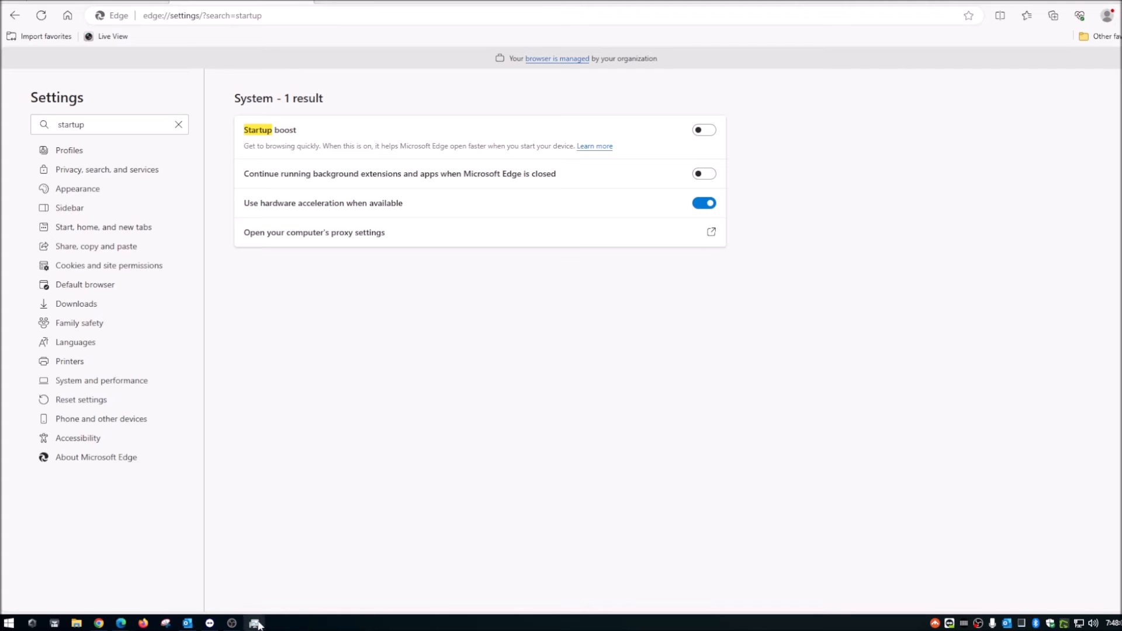
{"action": "mouse_move", "coordinate": [255, 623]}
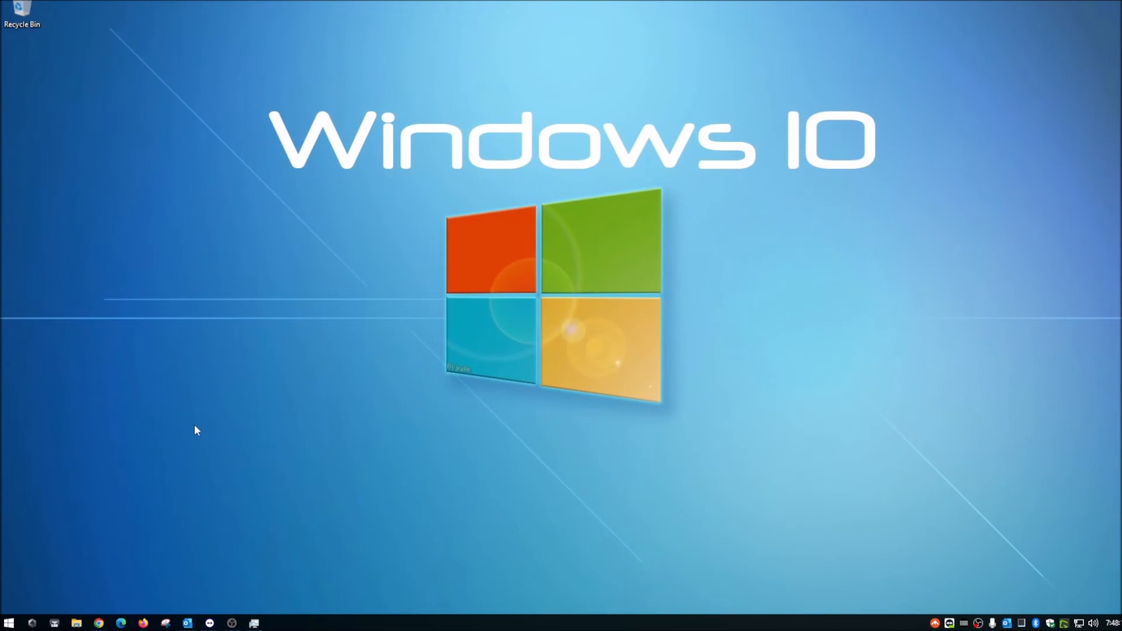
Reopen Task Manager and scroll the process list with Edge closed.
{"action": "left_click", "coordinate": [254, 623]}
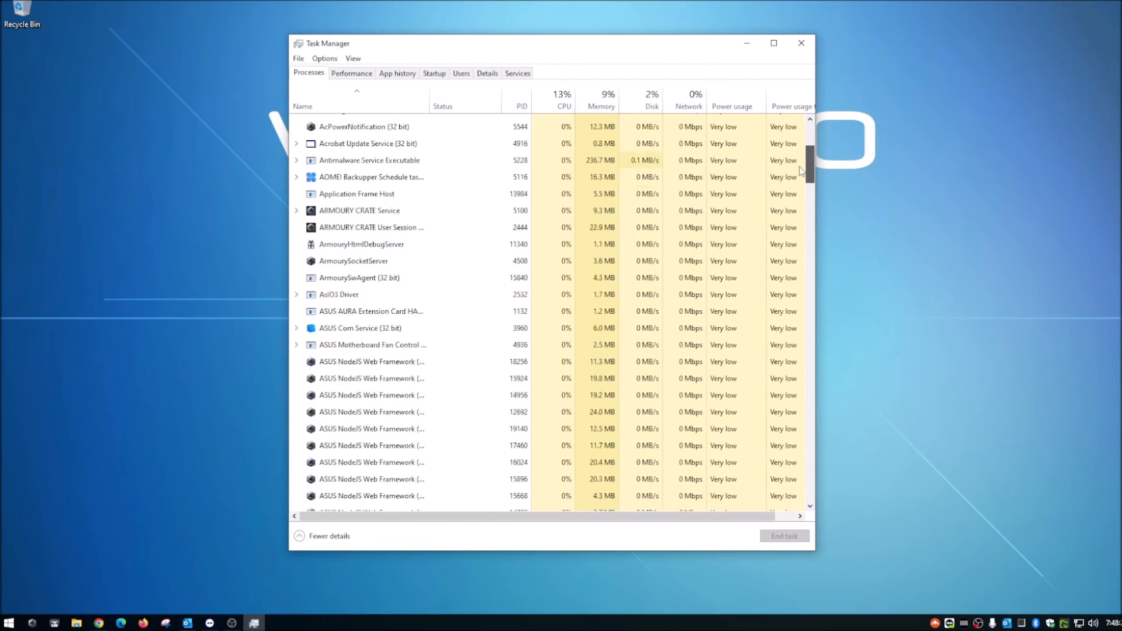
{"action": "scroll", "scroll_direction": "down", "scroll_amount": 3}
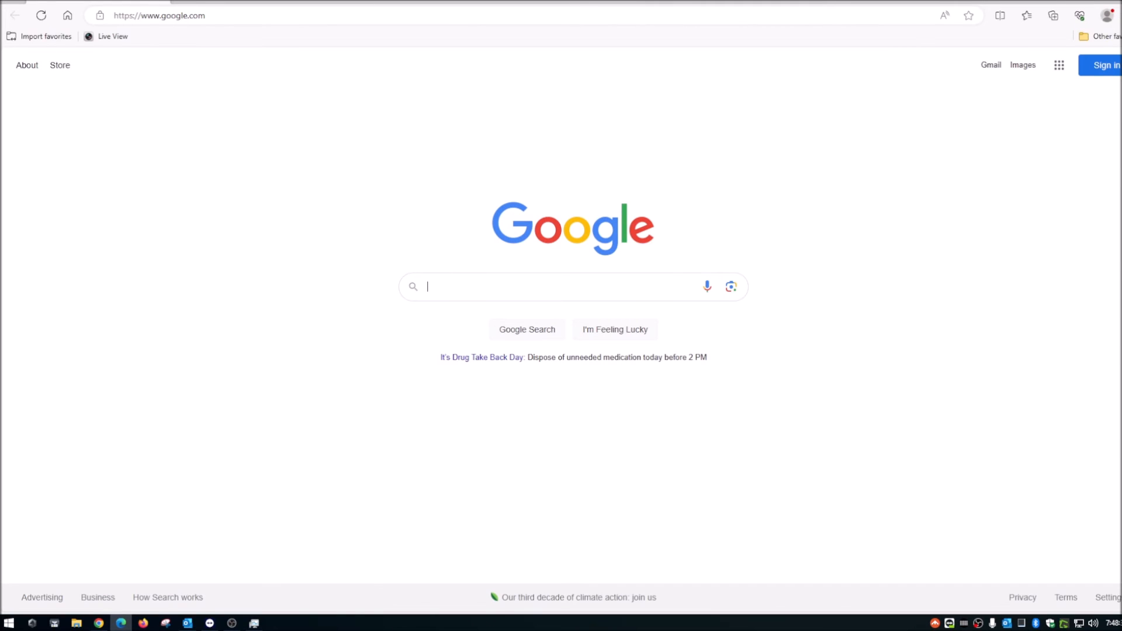
Search Edge Settings for 'startup' again and verify the two toggles remain off.
{"action": "left_click", "coordinate": [1100, 15]}
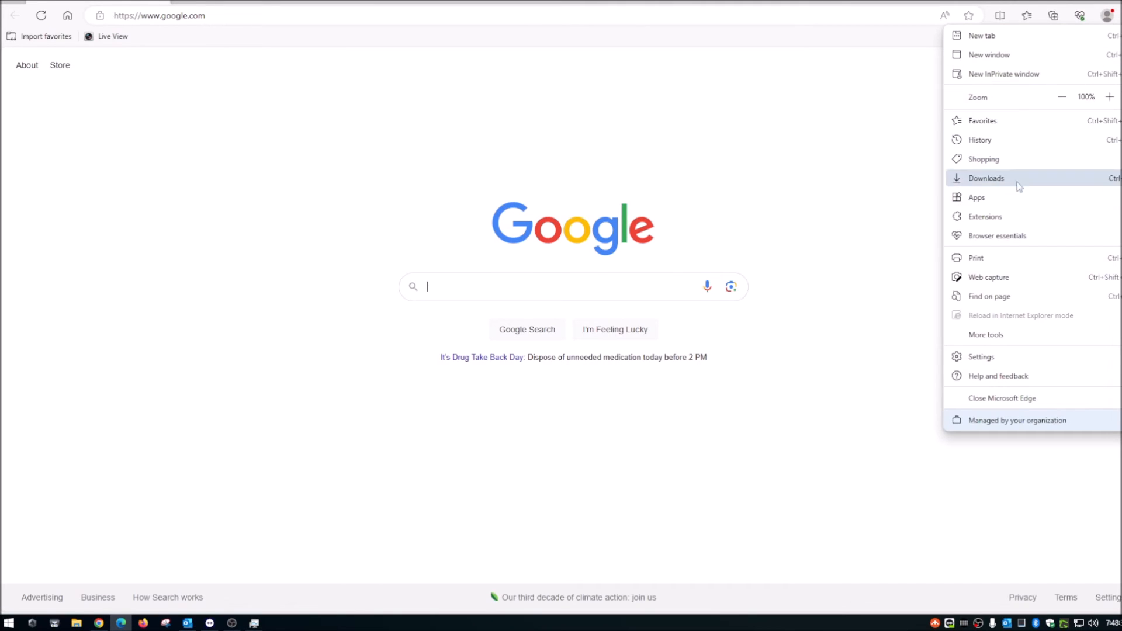
{"action": "left_click", "coordinate": [980, 356]}
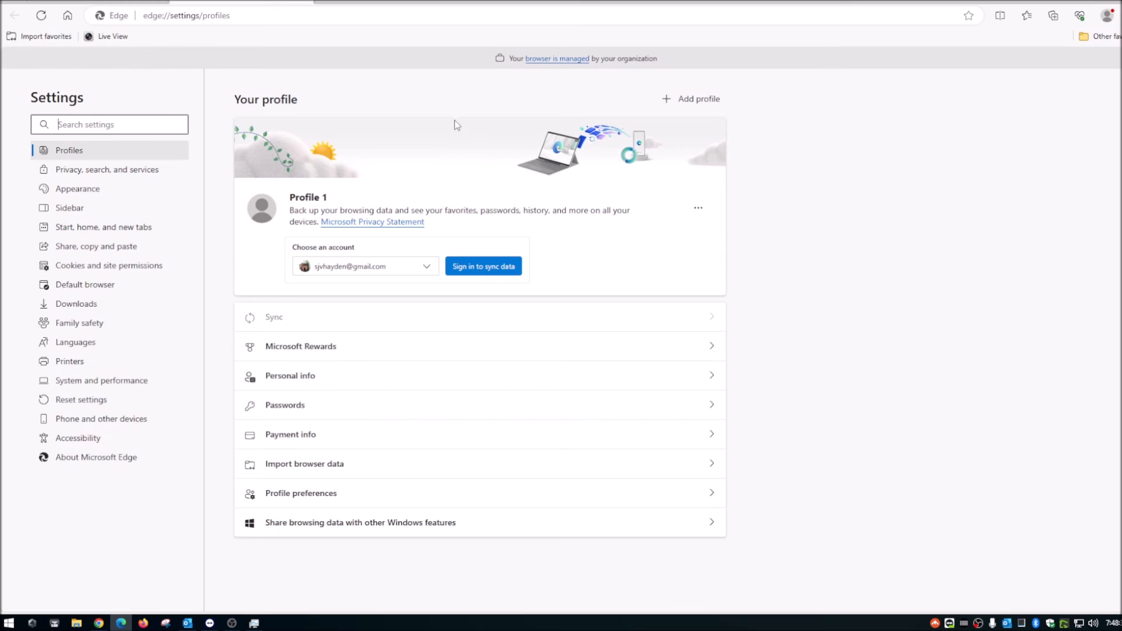
{"action": "type", "text": "start"}
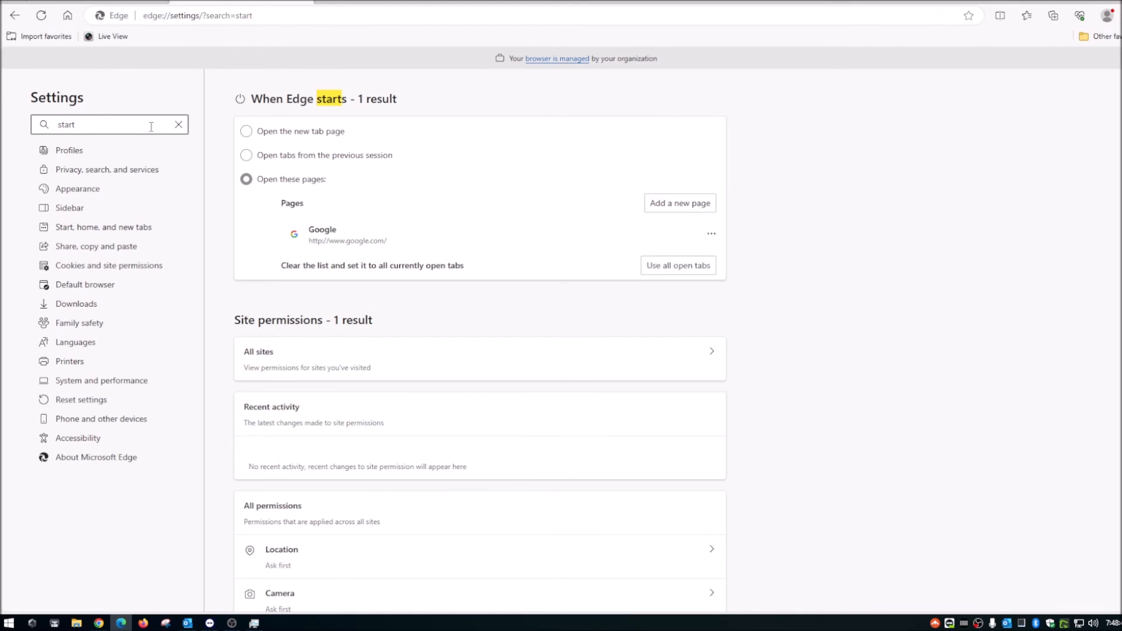
{"action": "type", "text": "up"}
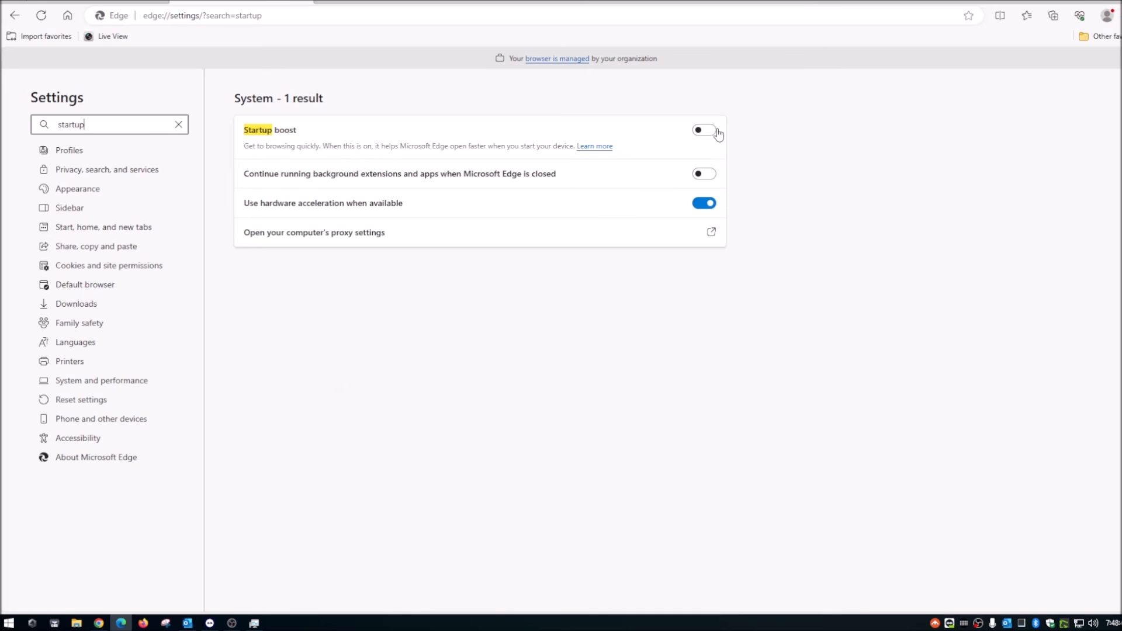
{"action": "left_click", "coordinate": [703, 129]}
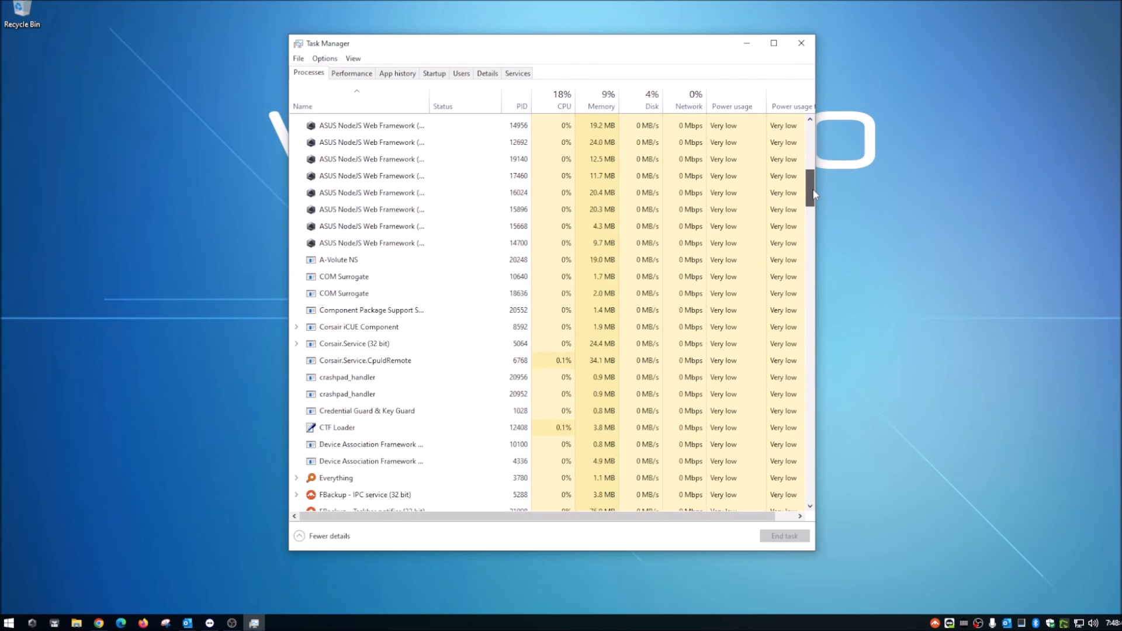
Scroll Task Manager's Processes past the Microsoft Edge entries, then return to Edge.
{"action": "scroll", "scroll_direction": "down", "scroll_amount": 3}
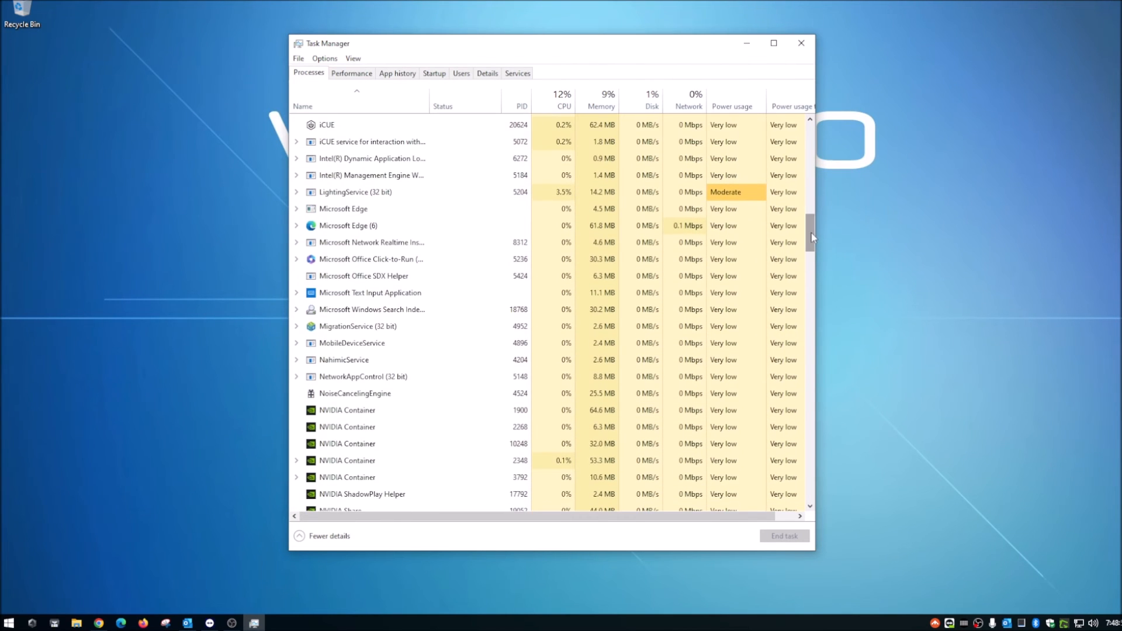
{"action": "left_click", "coordinate": [295, 225]}
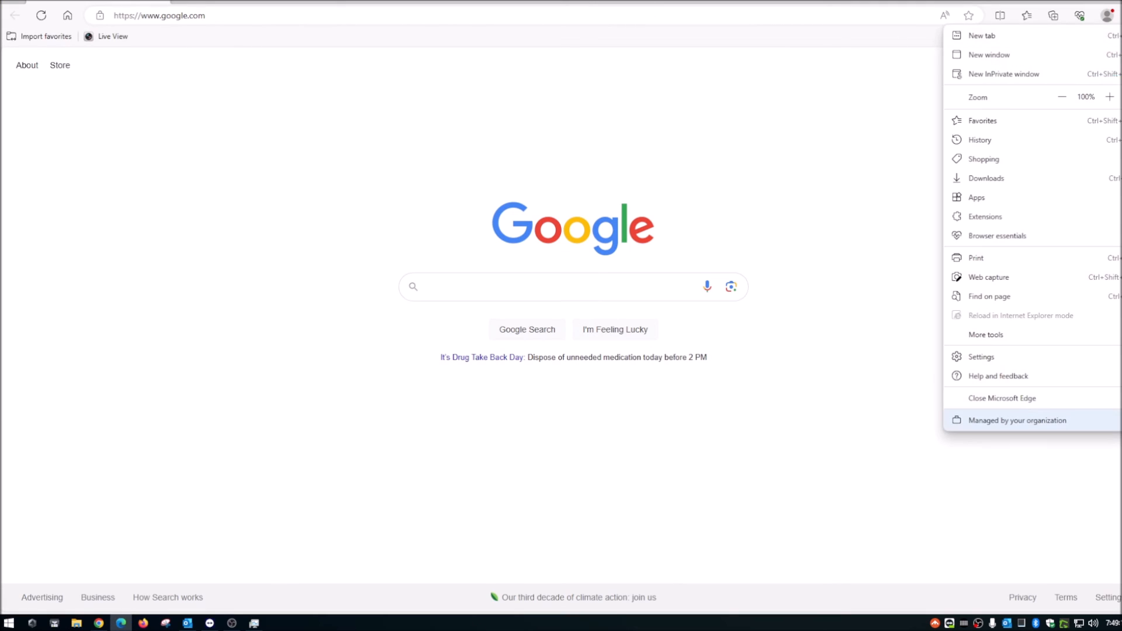
{"action": "mouse_move", "coordinate": [980, 357]}
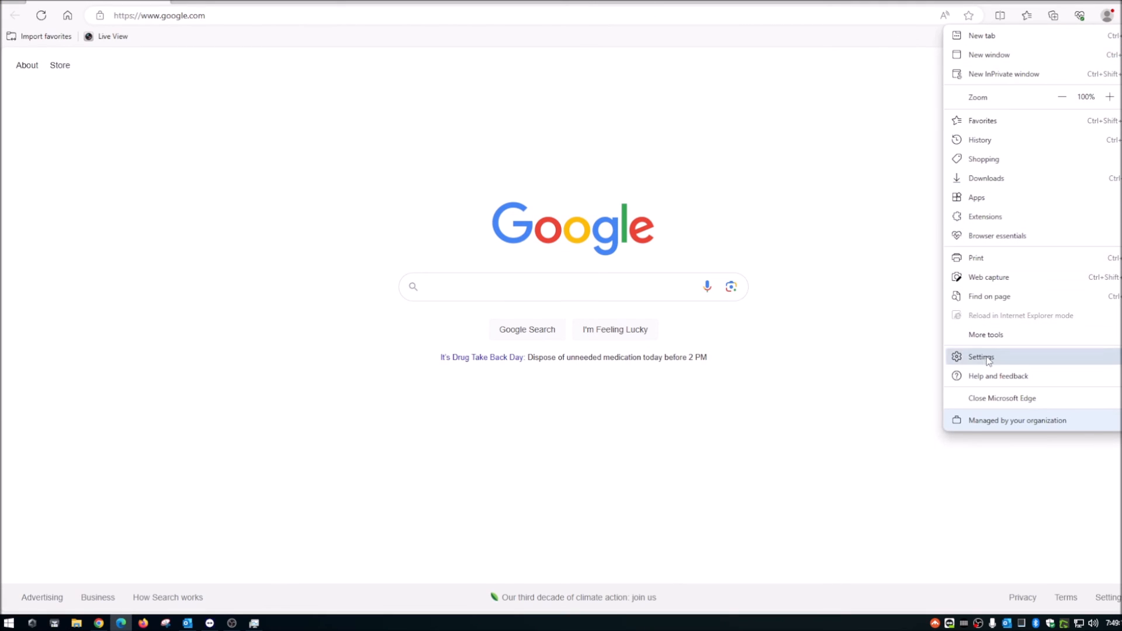
Review the 'startup' settings in Edge once more, then scroll Task Manager's list with no Edge processes.
{"action": "left_click", "coordinate": [981, 356]}
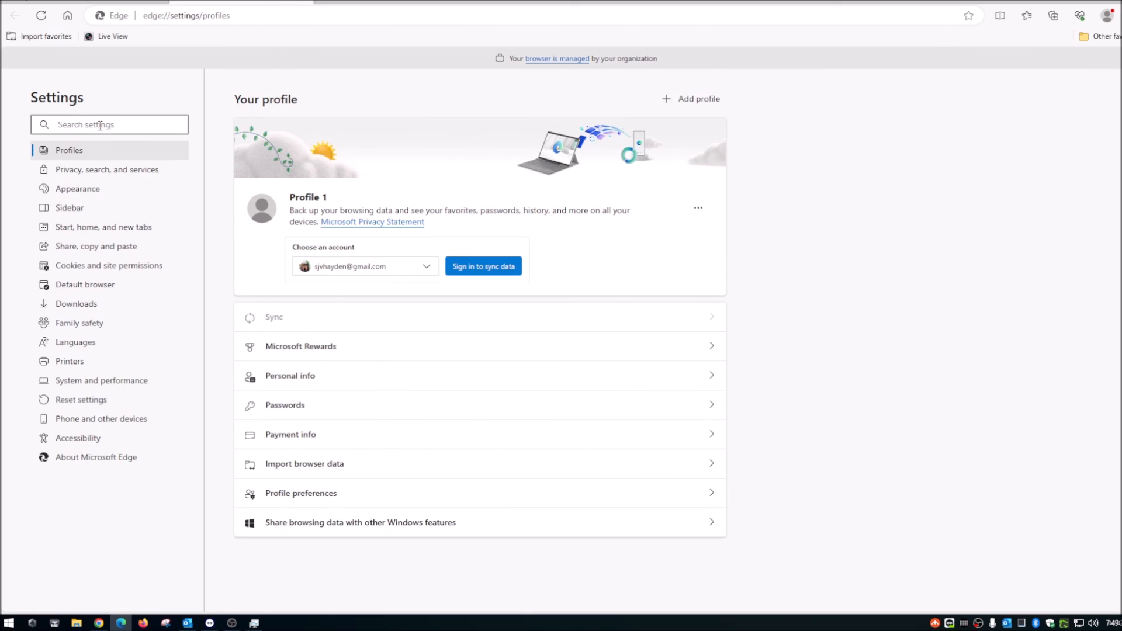
{"action": "type", "text": "startup"}
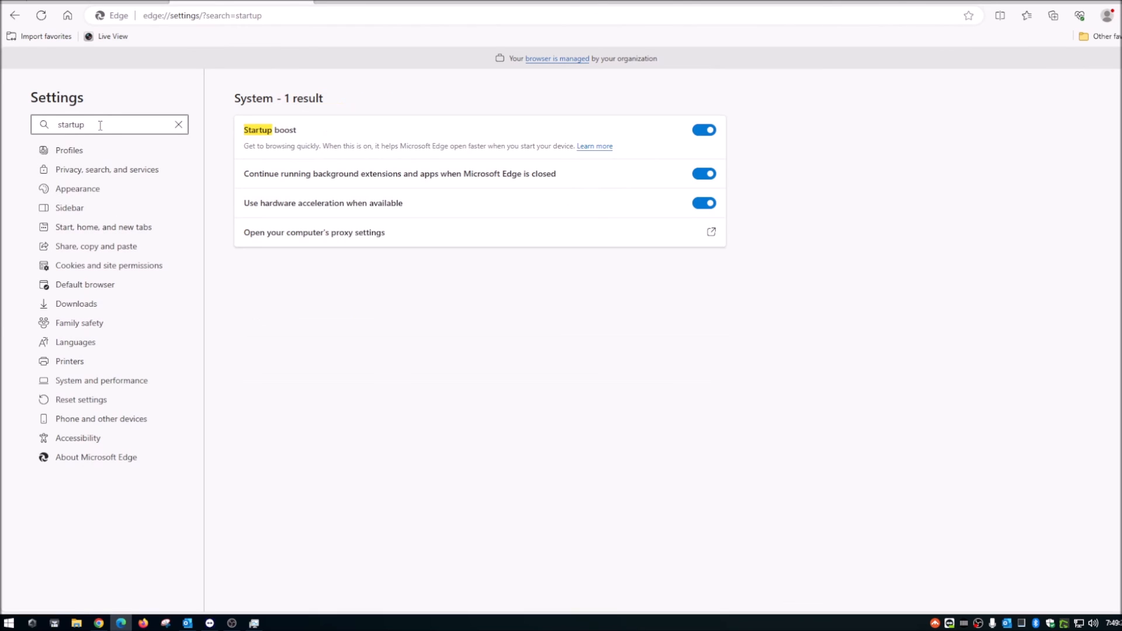
{"action": "mouse_move", "coordinate": [685, 116]}
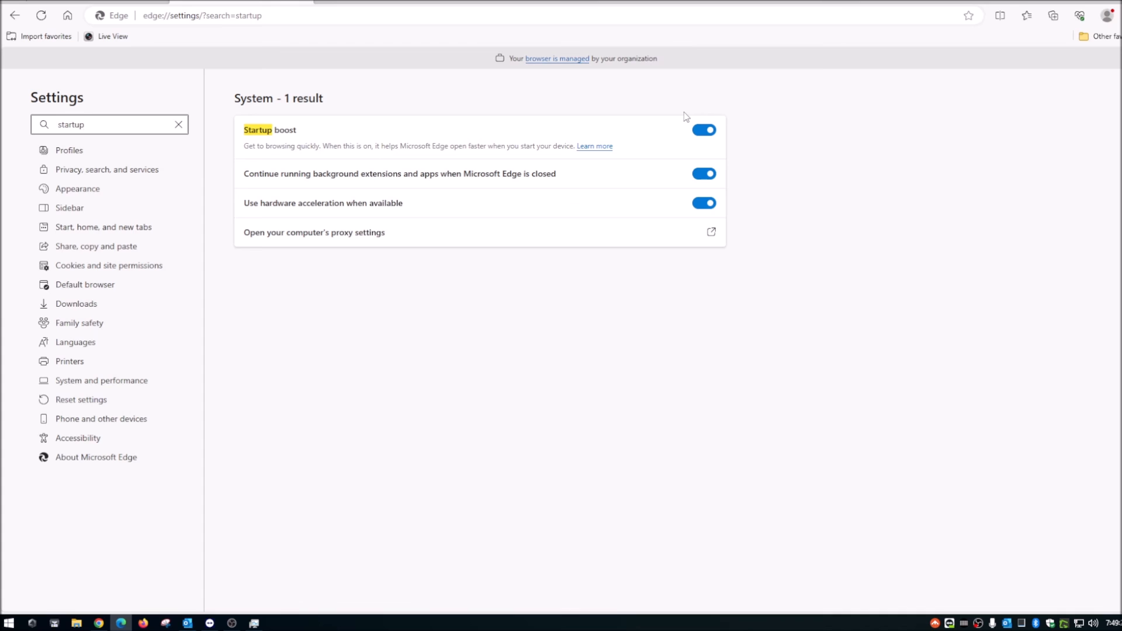
{"action": "left_click", "coordinate": [703, 130]}
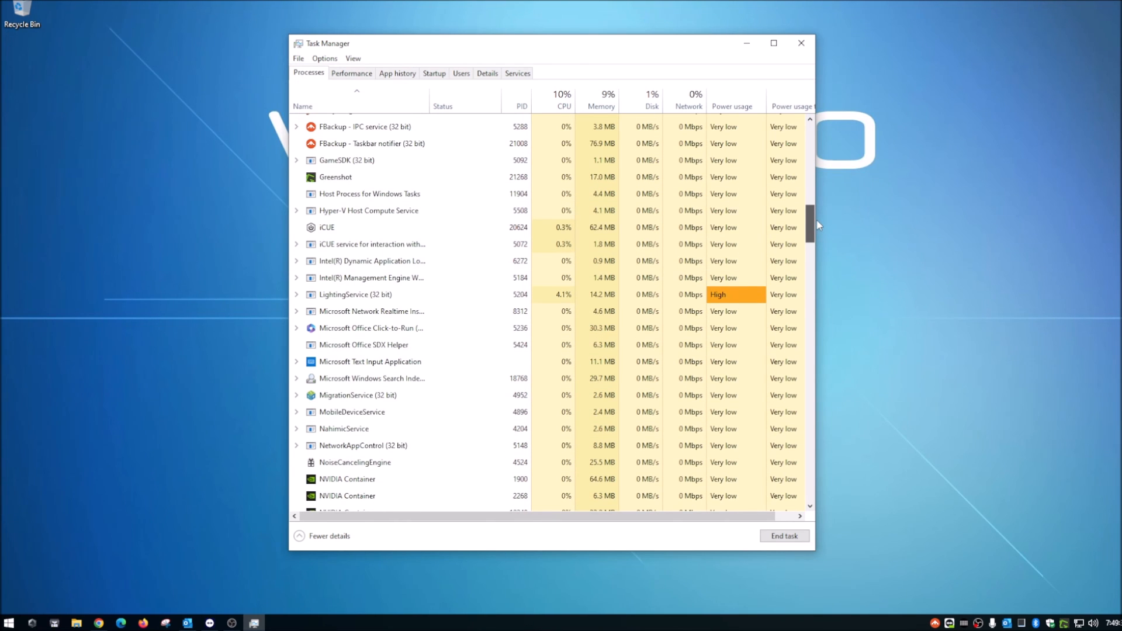
{"action": "scroll", "scroll_direction": "down", "scroll_amount": 3}
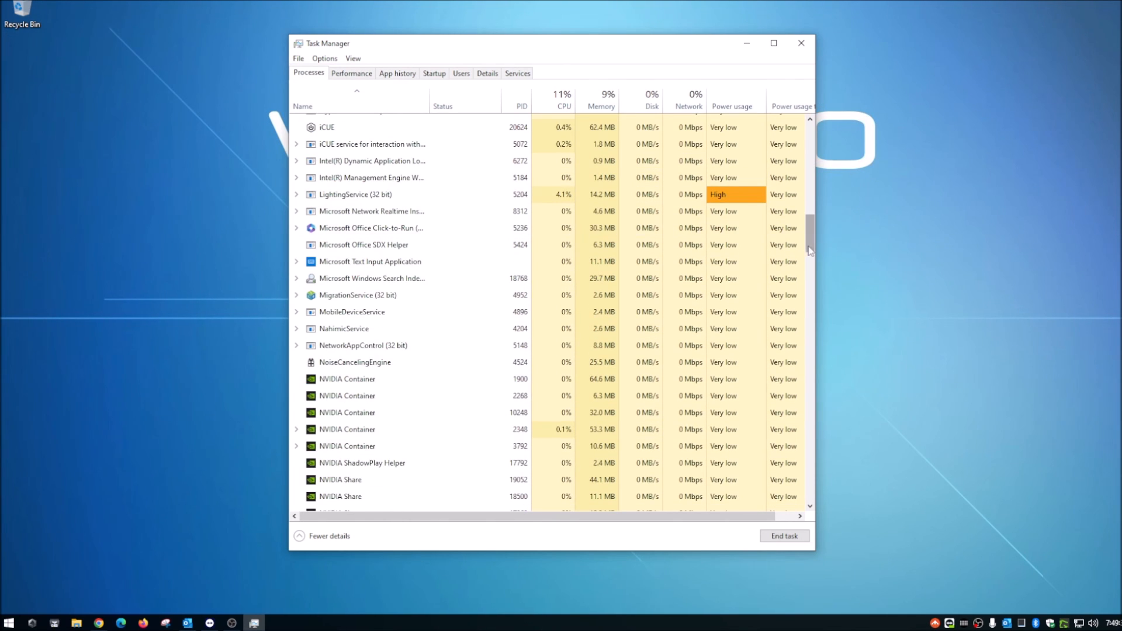